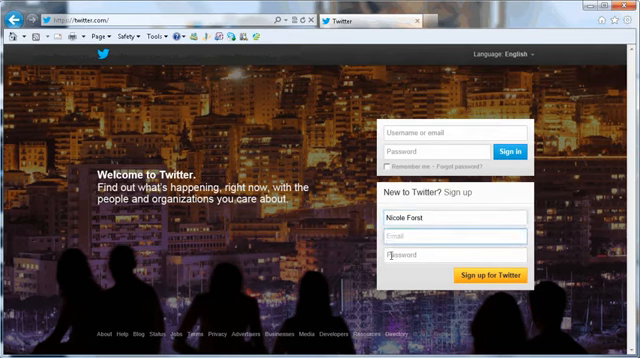
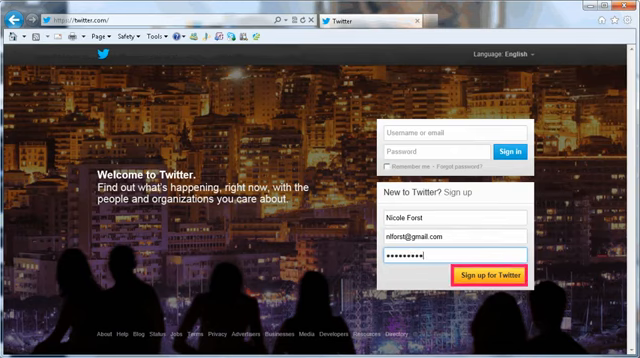
pyautogui.click(488, 270)
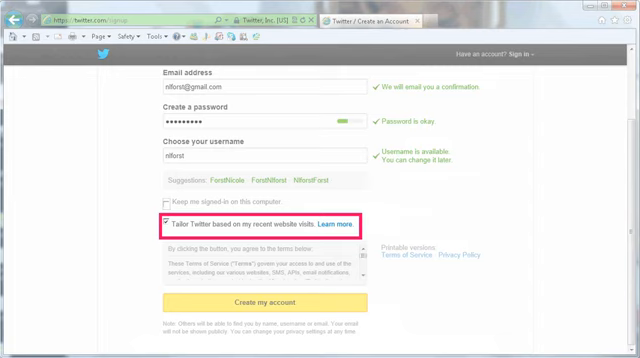
# Uncheck 'Tailor Twitter based on my recent website visits' to opt out of personalization.
pyautogui.click(168, 224)
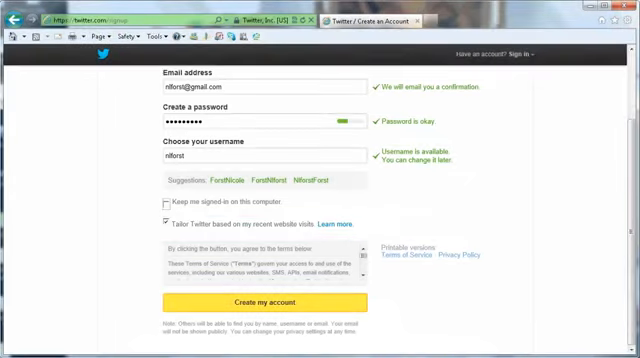